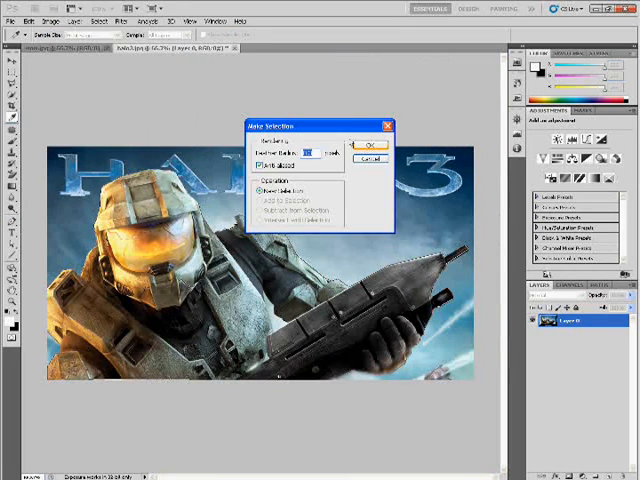
# Confirm Make Selection with Feather 0 and Anti-aliased to turn Master Chief's path into a selection.
pyautogui.click(371, 143)
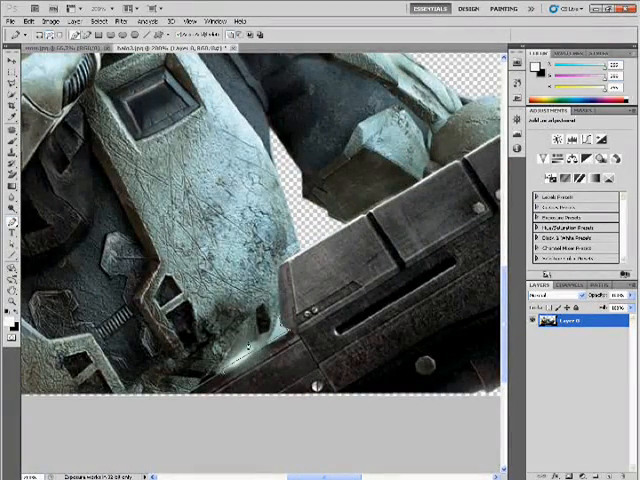
# Bring up the path's context menu near the rifle to make it a selection again.
pyautogui.rightClick(248, 345)
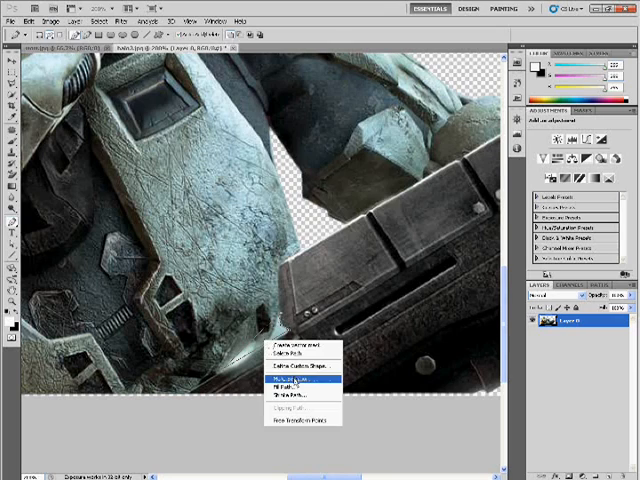